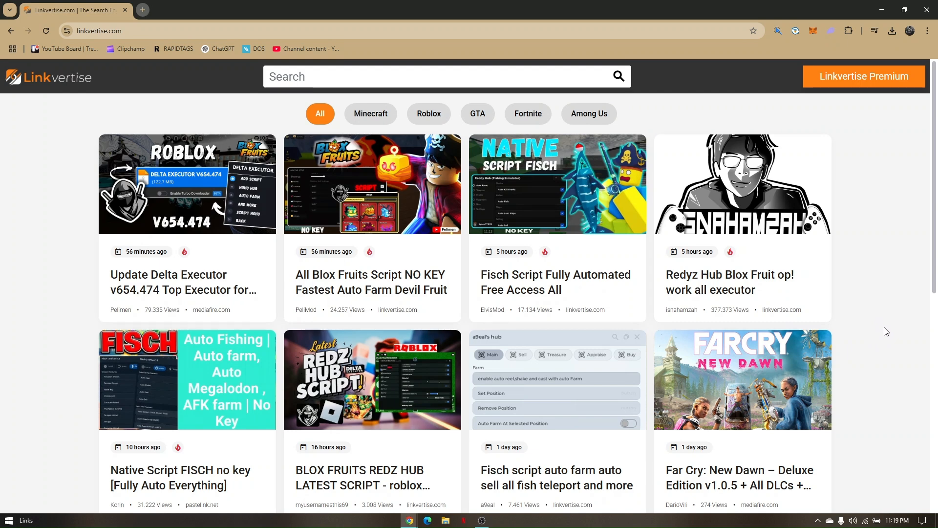
mouse_move(881, 306)
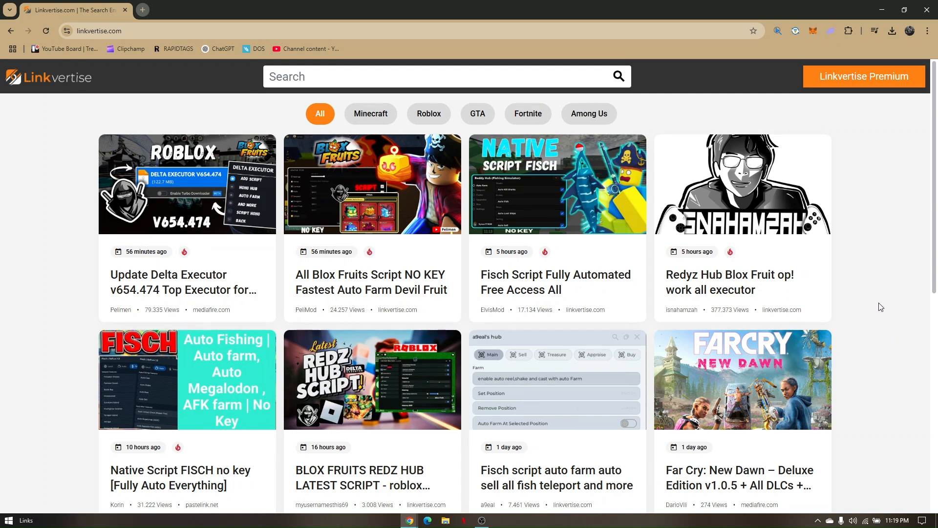
mouse_move(881, 195)
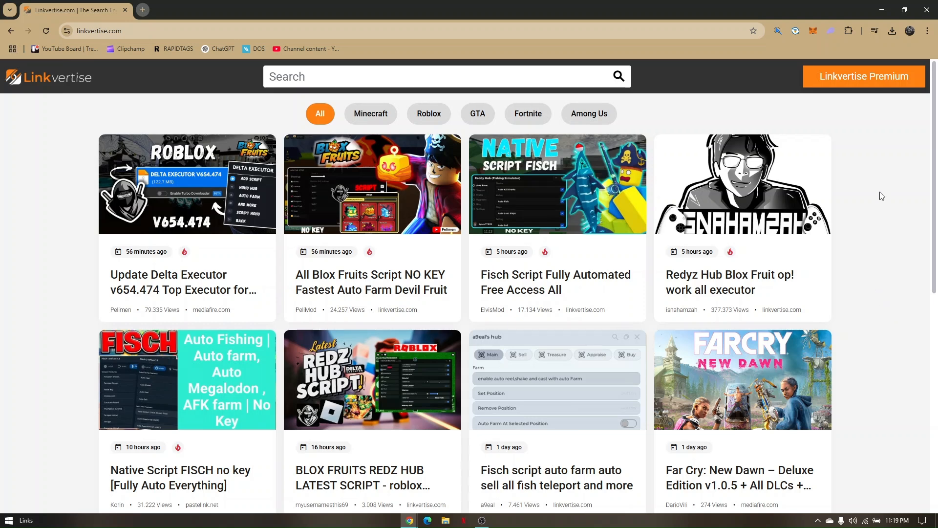
mouse_move(875, 196)
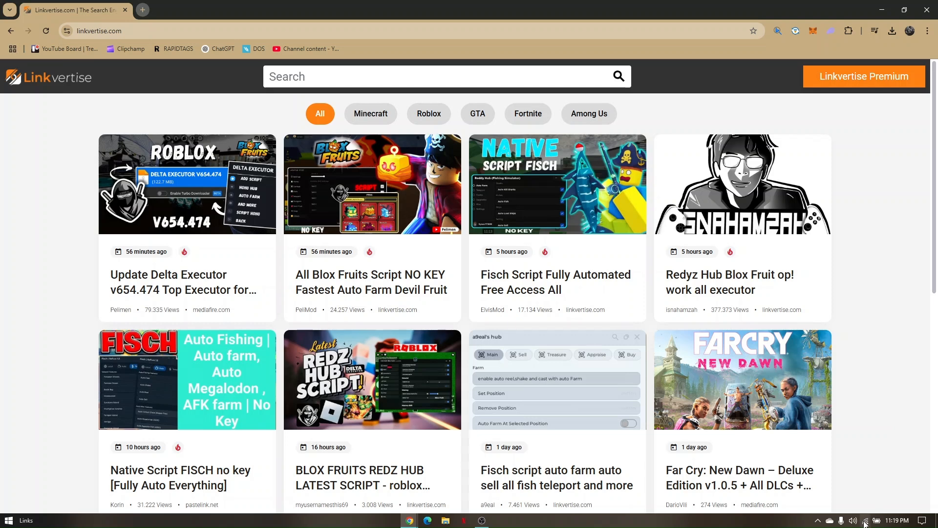
Step: Check the connected Wi-Fi network, scroll through the installed extensions list, then bring up Chrome's main menu
click(866, 520)
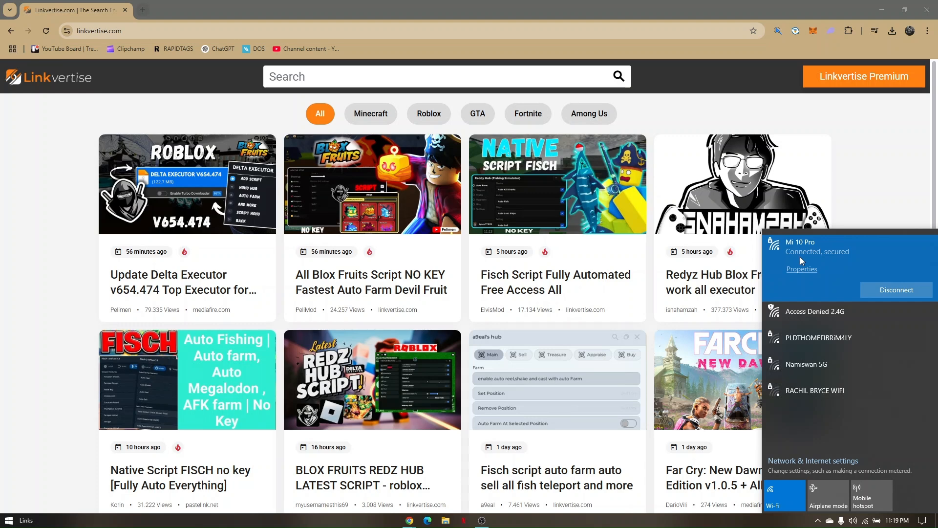
mouse_move(812, 263)
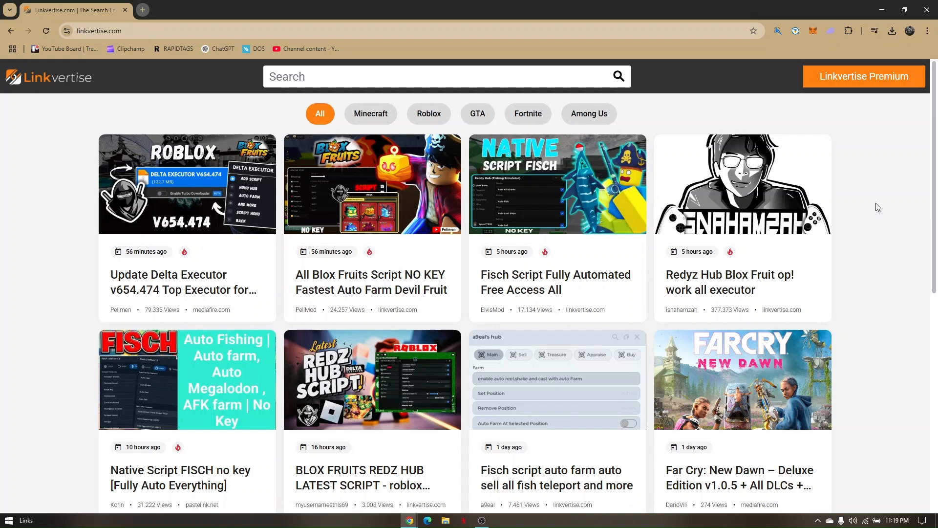
mouse_move(867, 219)
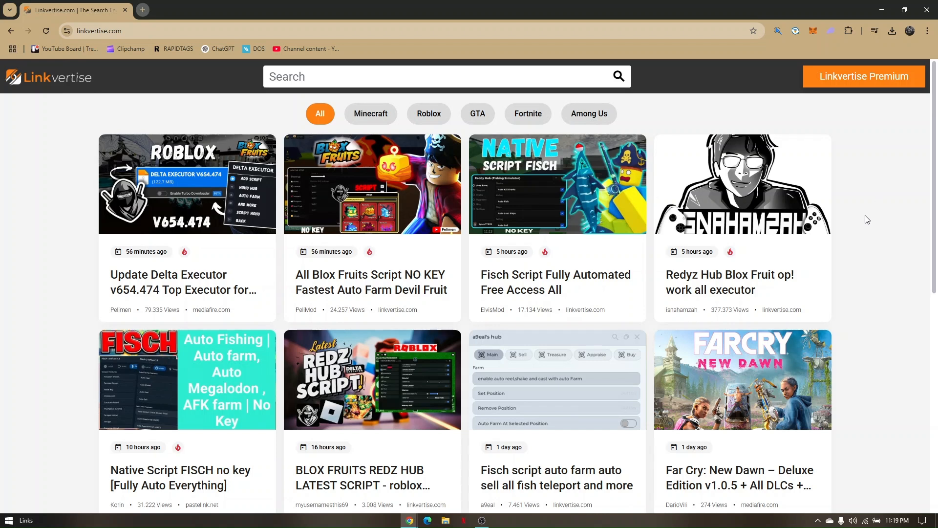
mouse_move(157, 79)
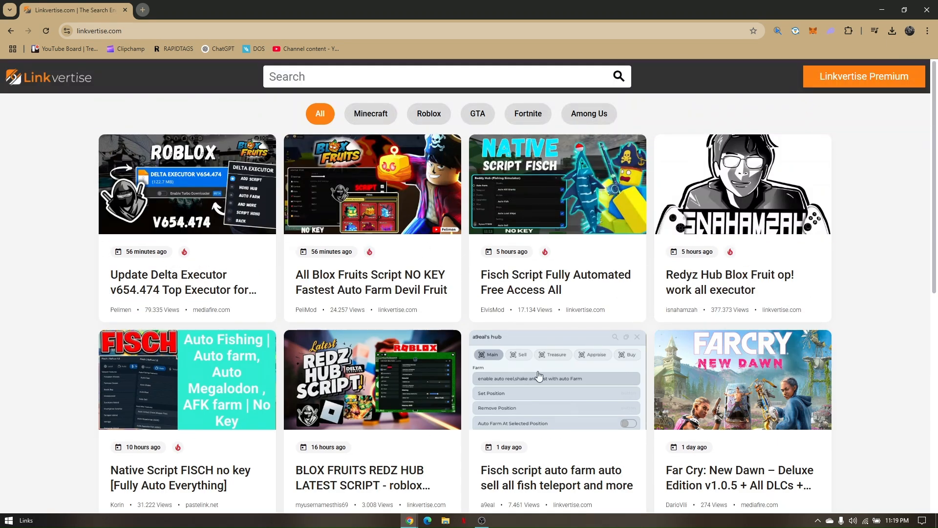
mouse_move(908, 252)
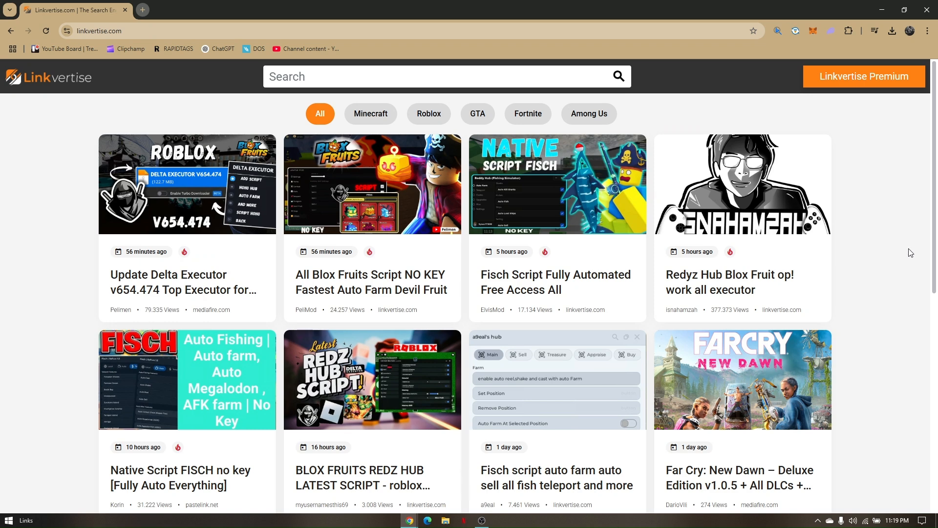
mouse_move(901, 233)
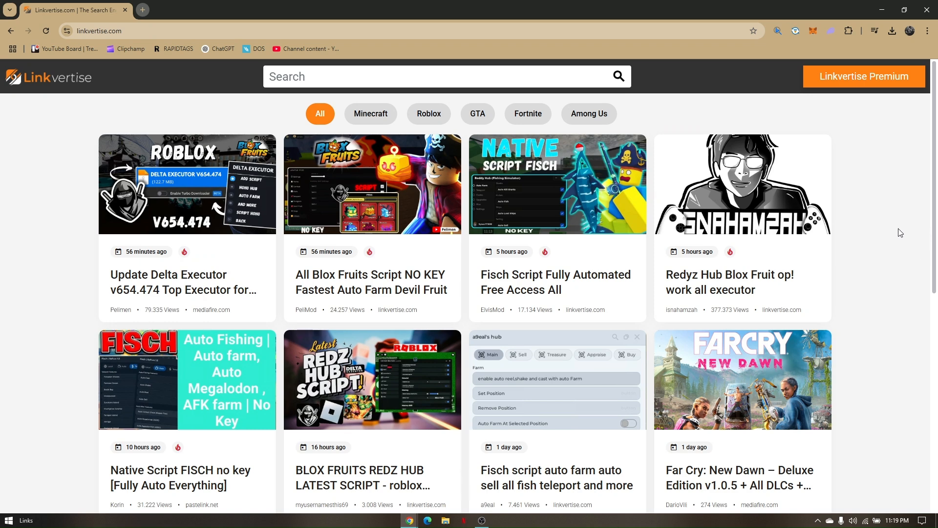
mouse_move(891, 218)
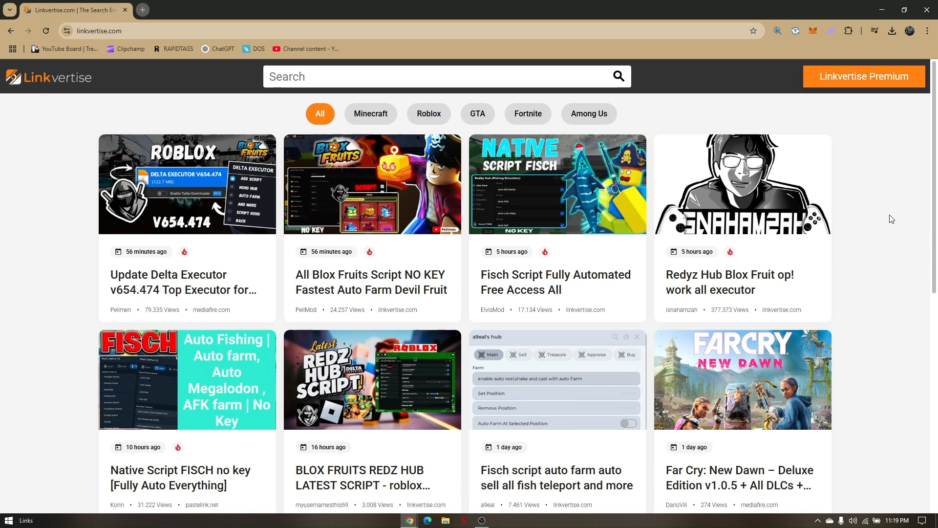
mouse_move(848, 31)
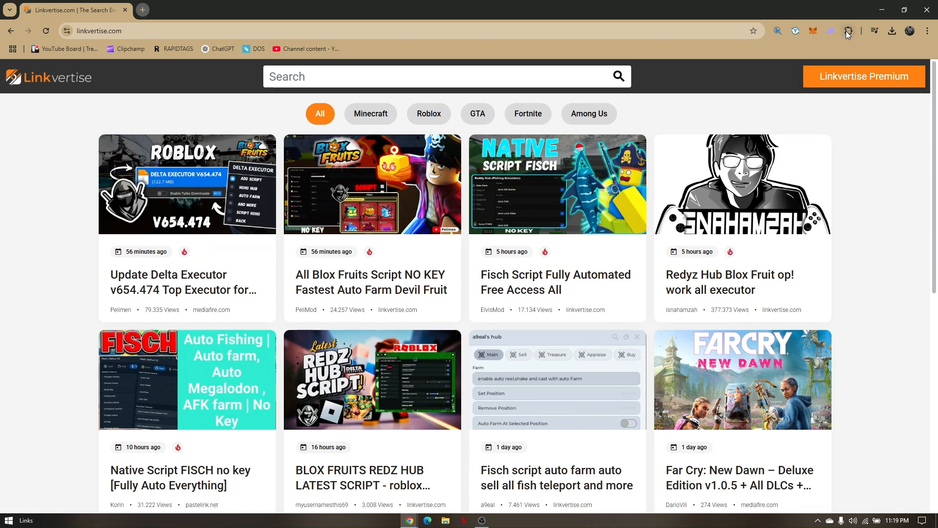
click(848, 30)
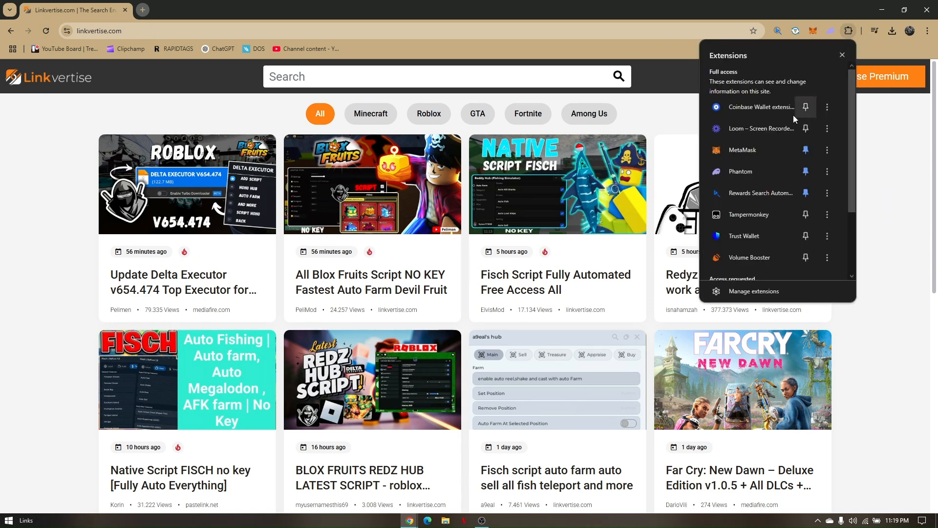
scroll(down, 3)
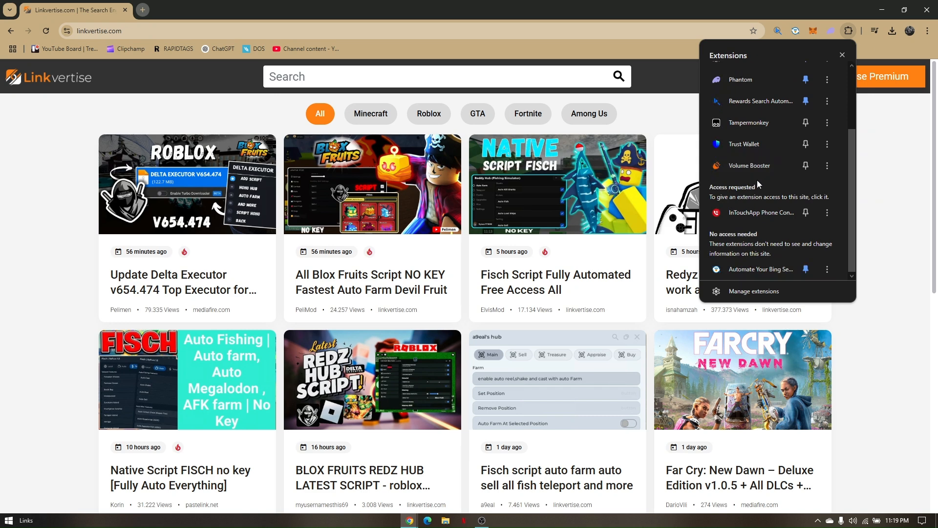
mouse_move(751, 186)
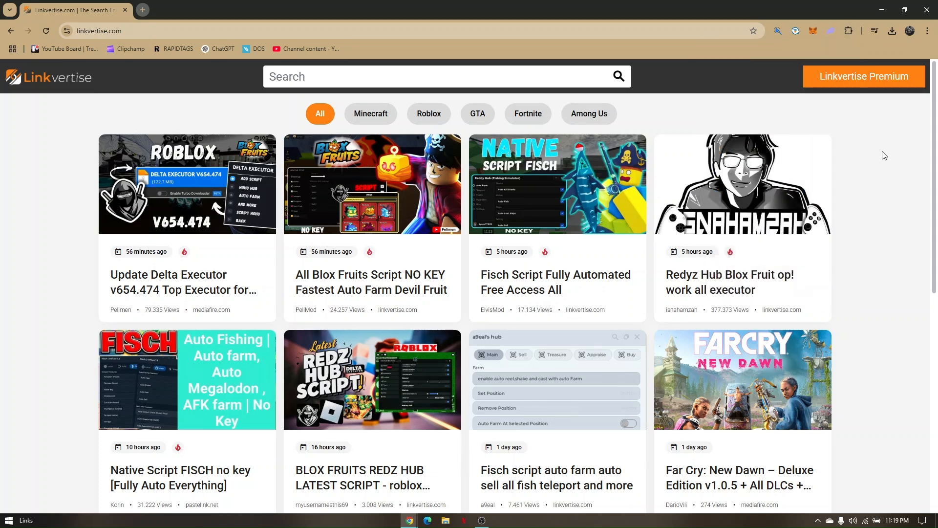
mouse_move(882, 169)
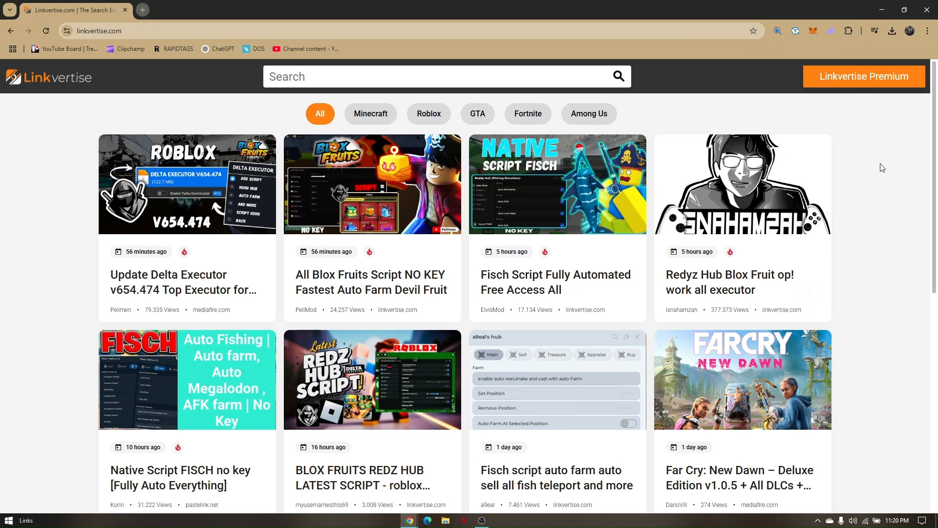
click(927, 30)
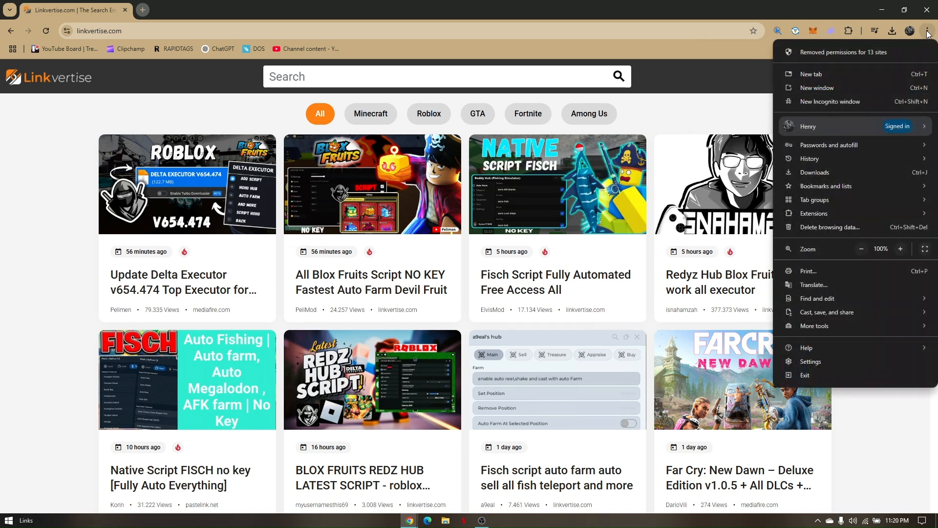
Step: From Settings, go to Privacy and security and start Delete browsing data
click(809, 361)
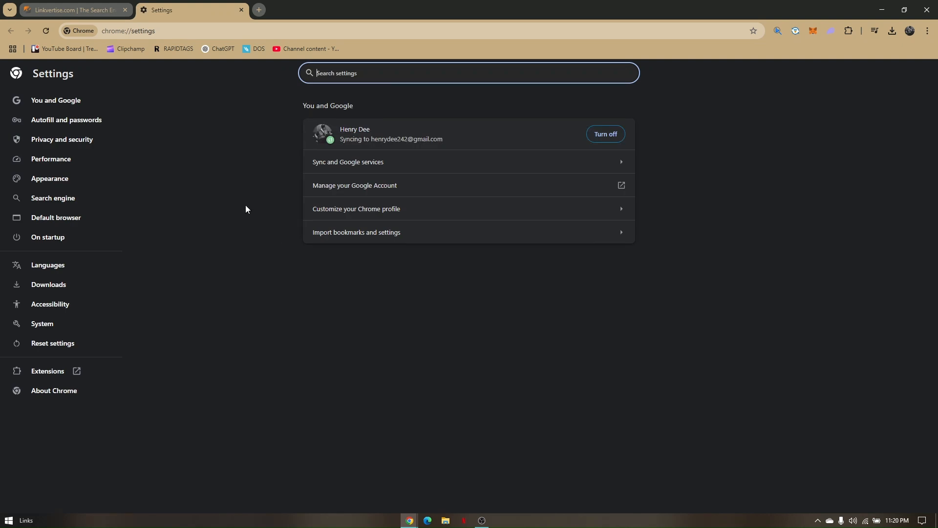
click(63, 138)
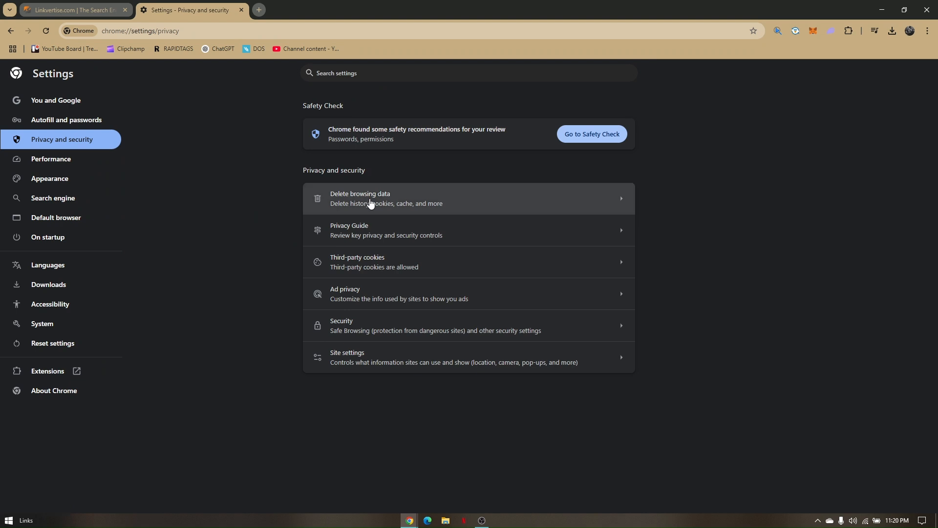
click(370, 198)
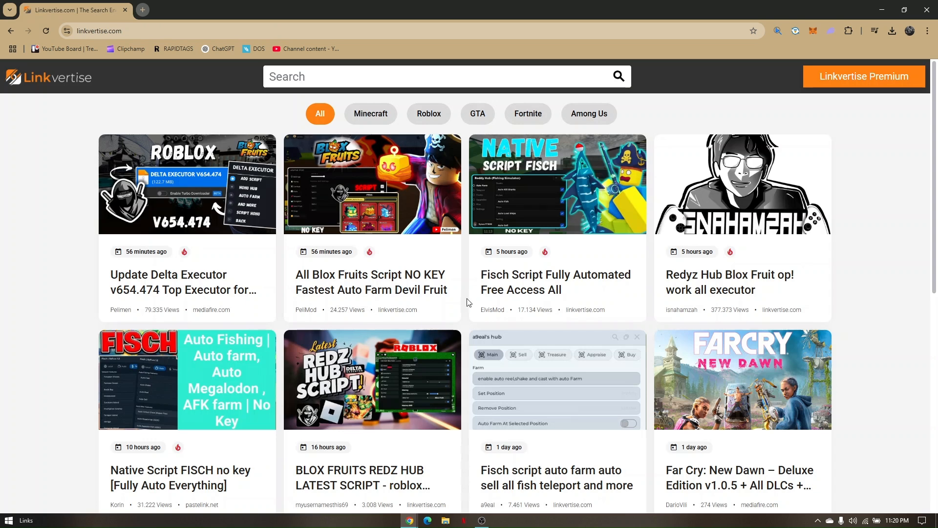
mouse_move(61, 219)
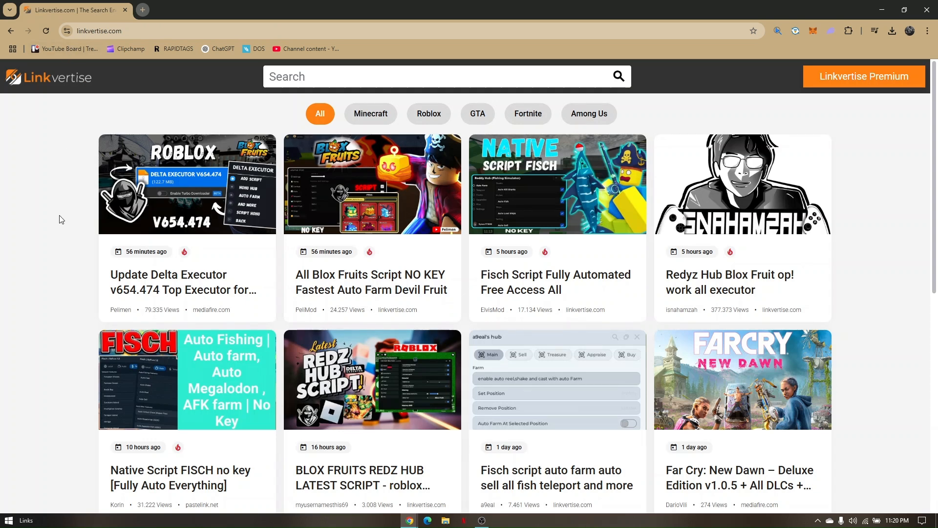
mouse_move(58, 228)
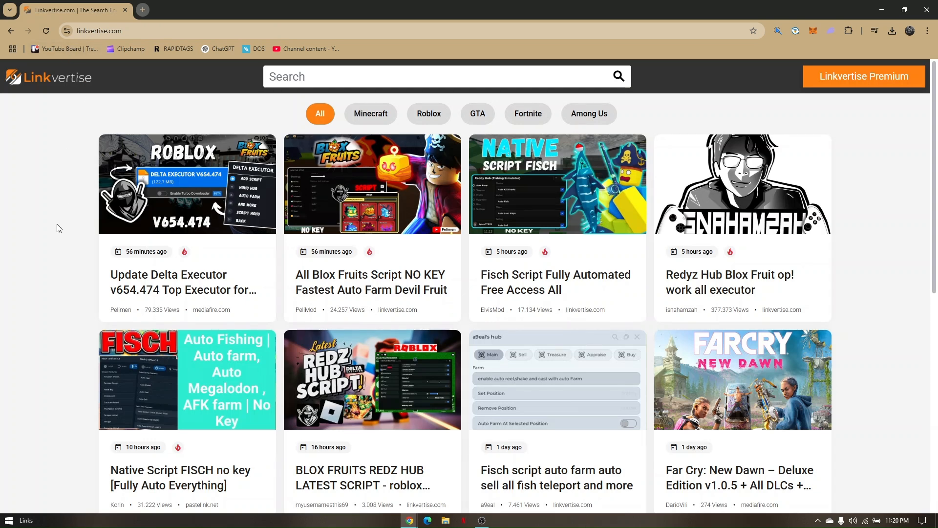
mouse_move(71, 264)
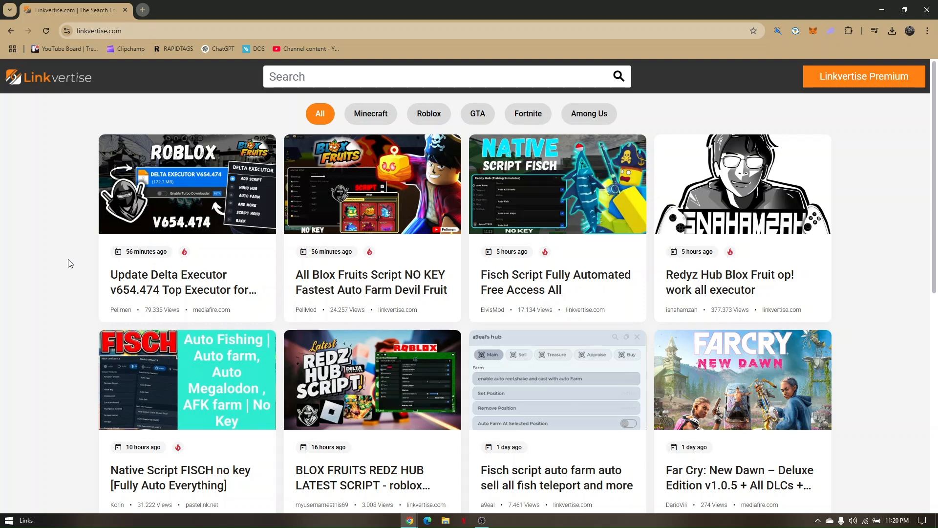
mouse_move(71, 256)
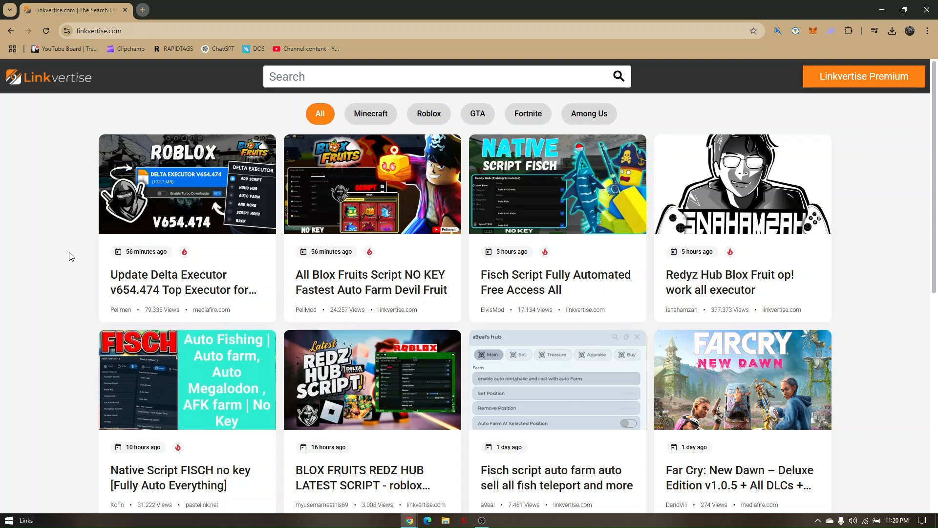